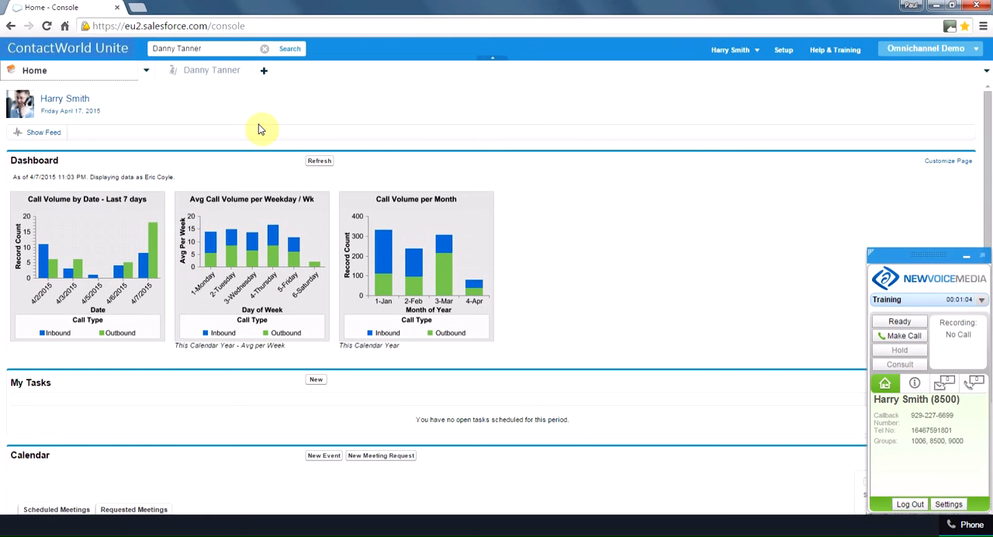
- Open Danny Tanner's contact tab and scroll to Recent Interaction Tracking and Activity History
{"action": "left_click", "coordinate": [211, 70]}
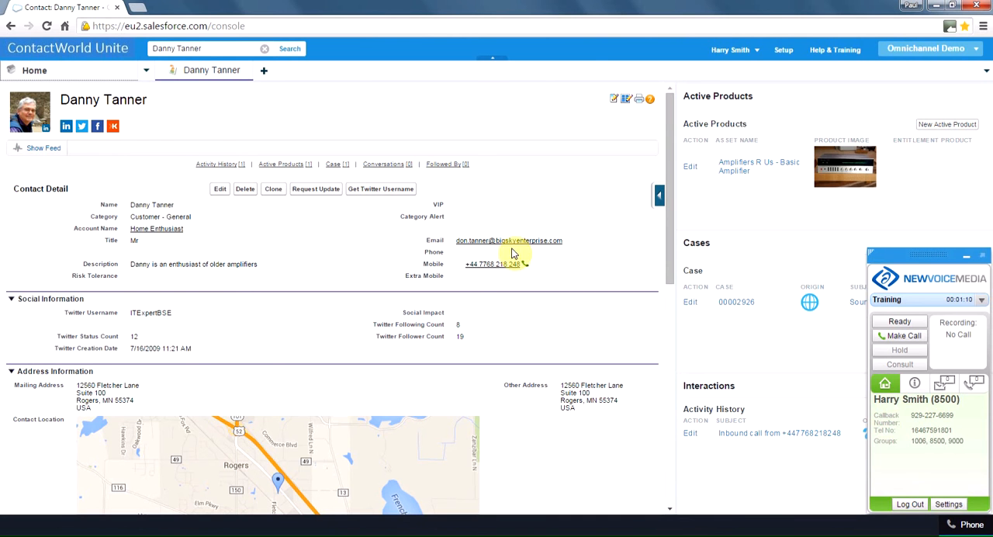
{"action": "mouse_move", "coordinate": [766, 205]}
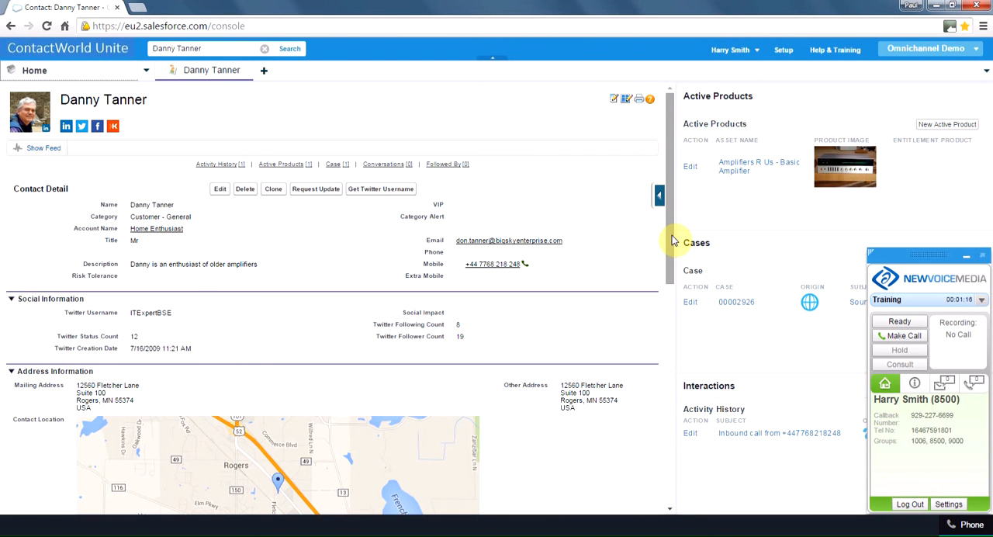
{"action": "scroll", "scroll_direction": "down", "scroll_amount": 3}
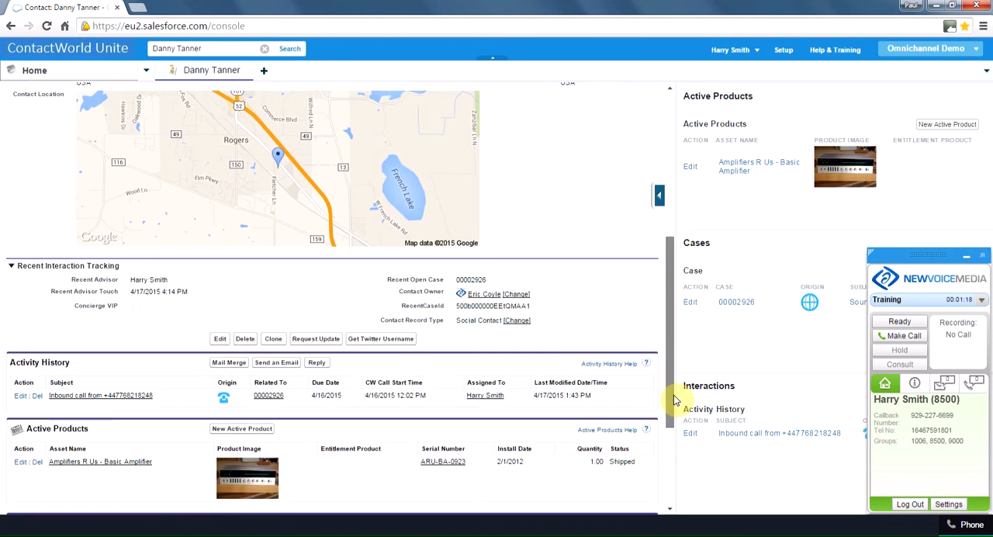
{"action": "scroll", "scroll_direction": "down", "scroll_amount": 3}
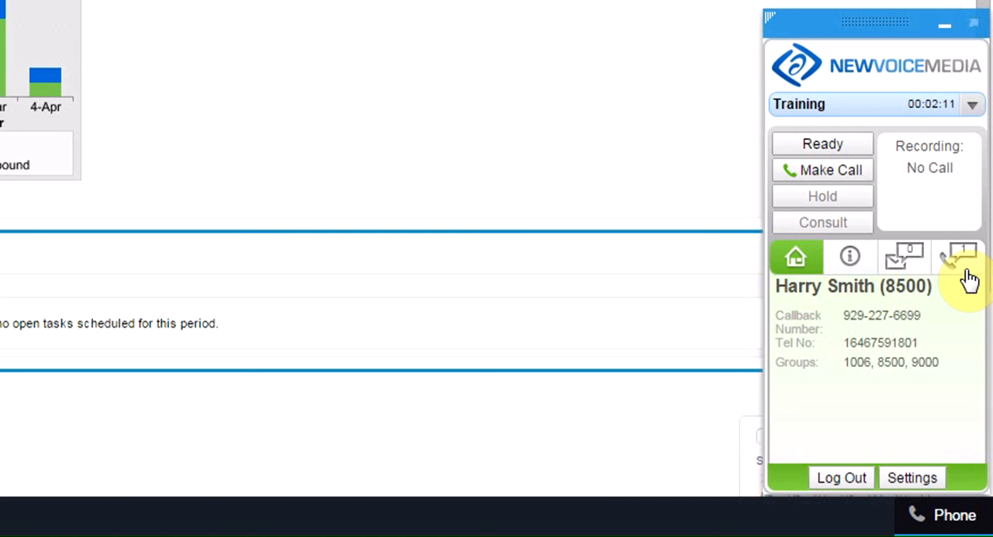
- Take the queued inbound call from the softphone and review the popped case 00002926
{"action": "left_click", "coordinate": [959, 257]}
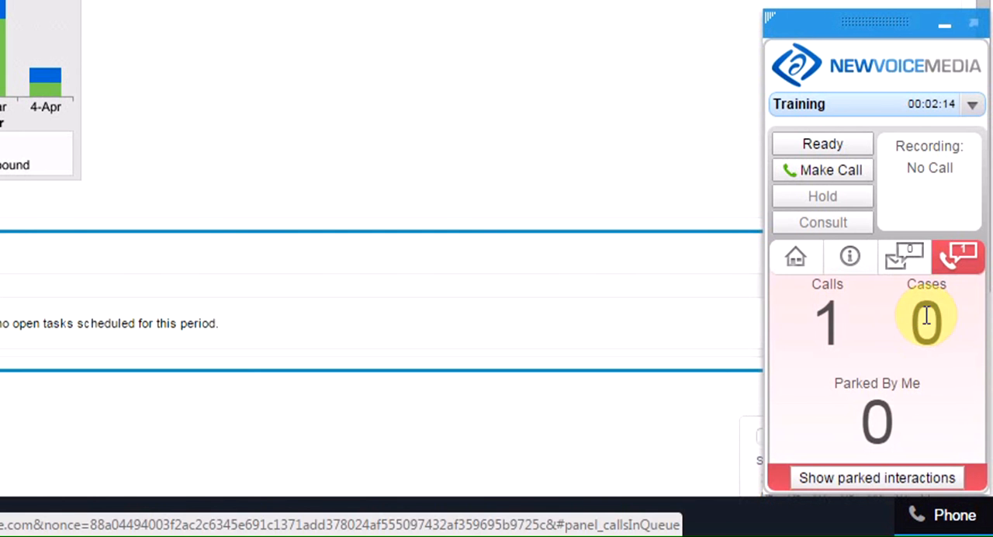
{"action": "left_click", "coordinate": [795, 256]}
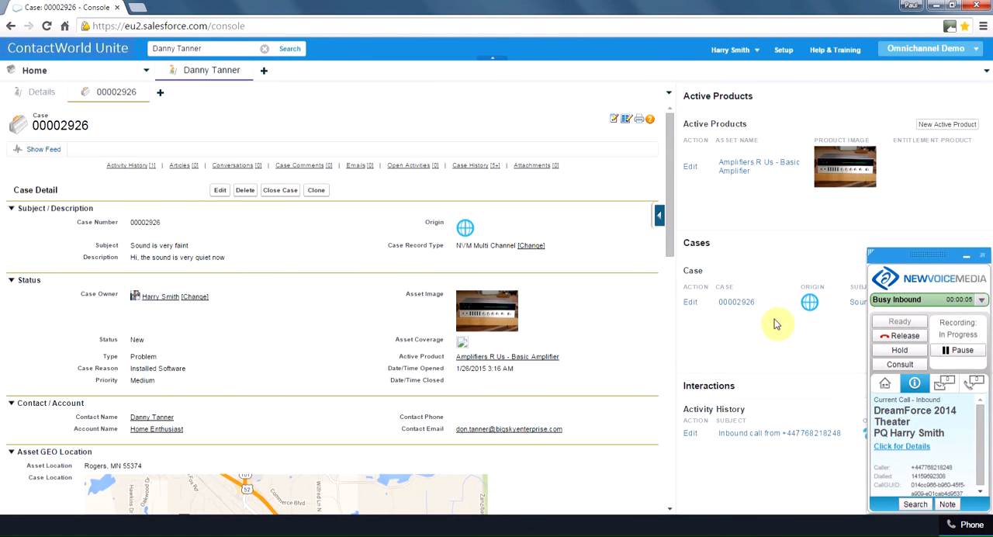
{"action": "mouse_move", "coordinate": [333, 337]}
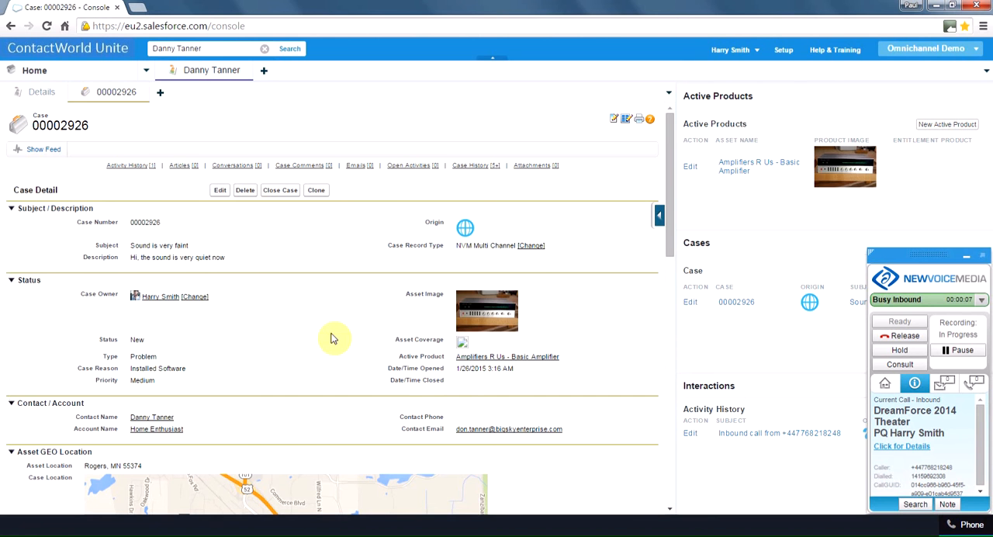
{"action": "mouse_move", "coordinate": [111, 428]}
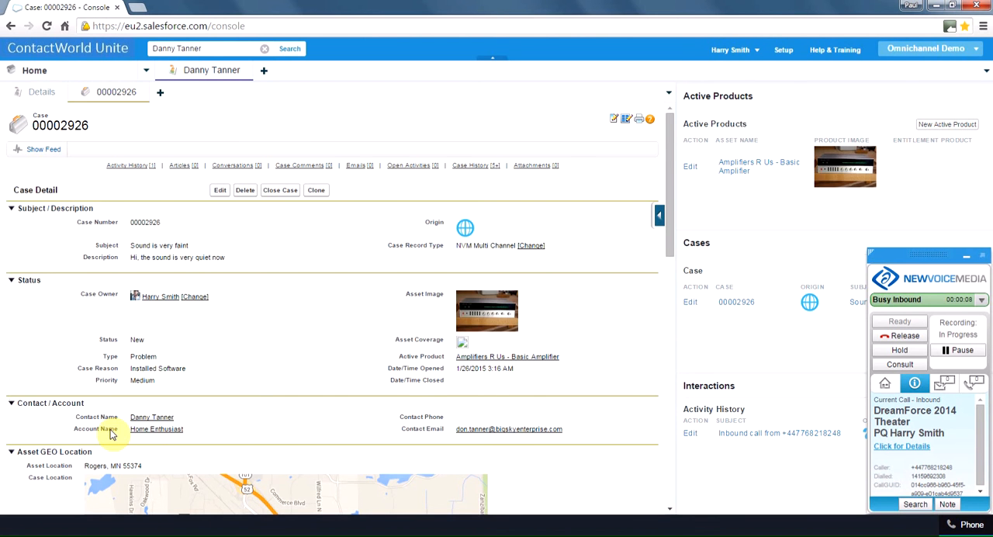
{"action": "mouse_move", "coordinate": [221, 411]}
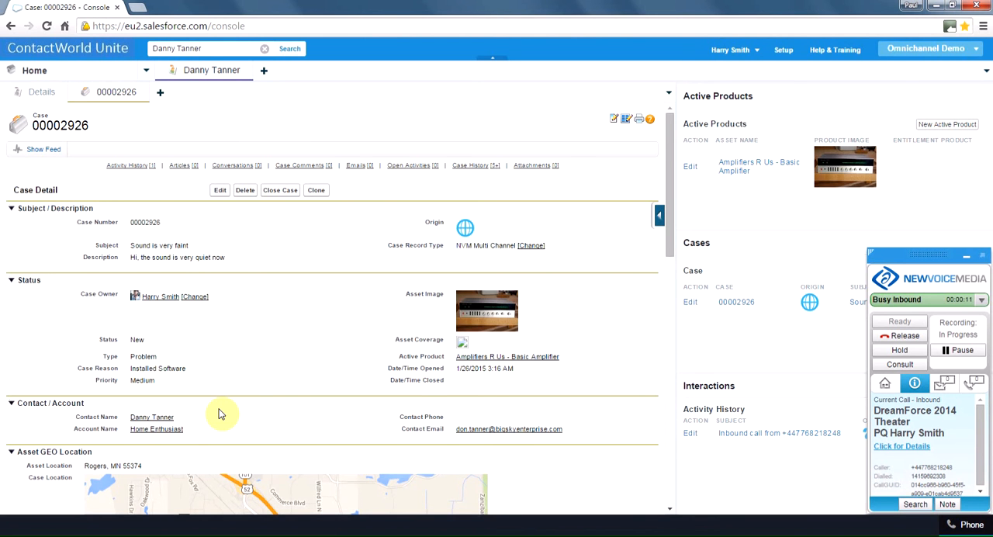
{"action": "scroll", "scroll_direction": "down", "scroll_amount": 3}
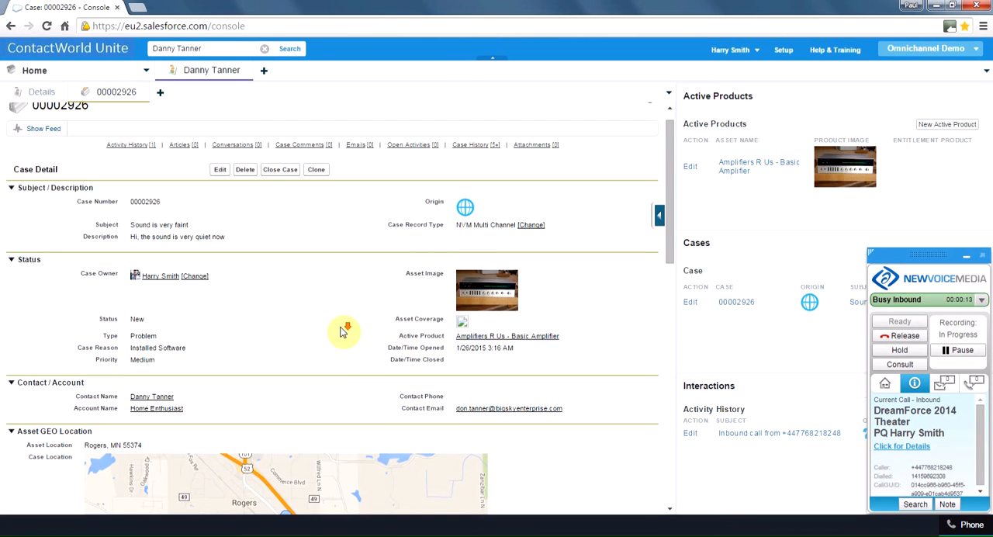
{"action": "scroll", "scroll_direction": "down", "scroll_amount": 3}
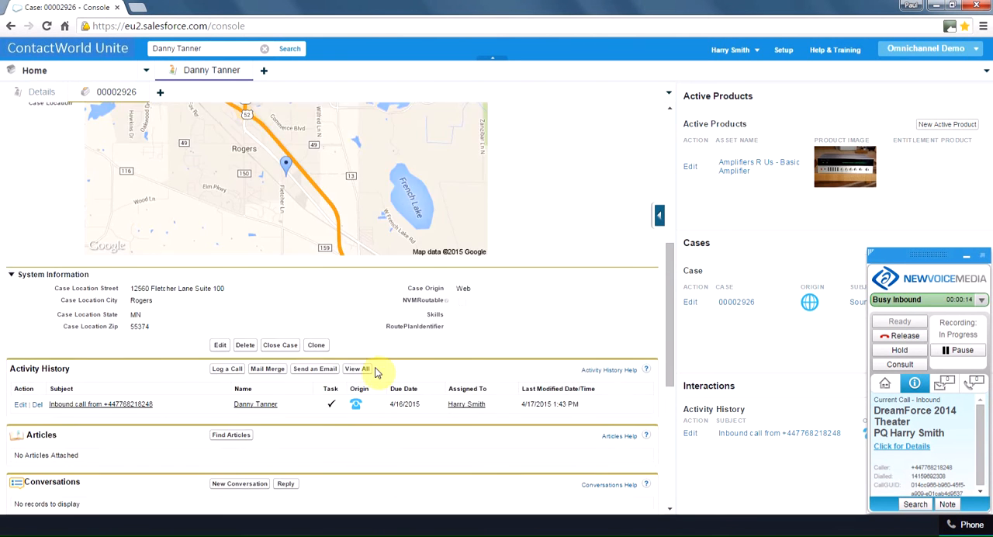
{"action": "scroll", "scroll_direction": "down", "scroll_amount": 3}
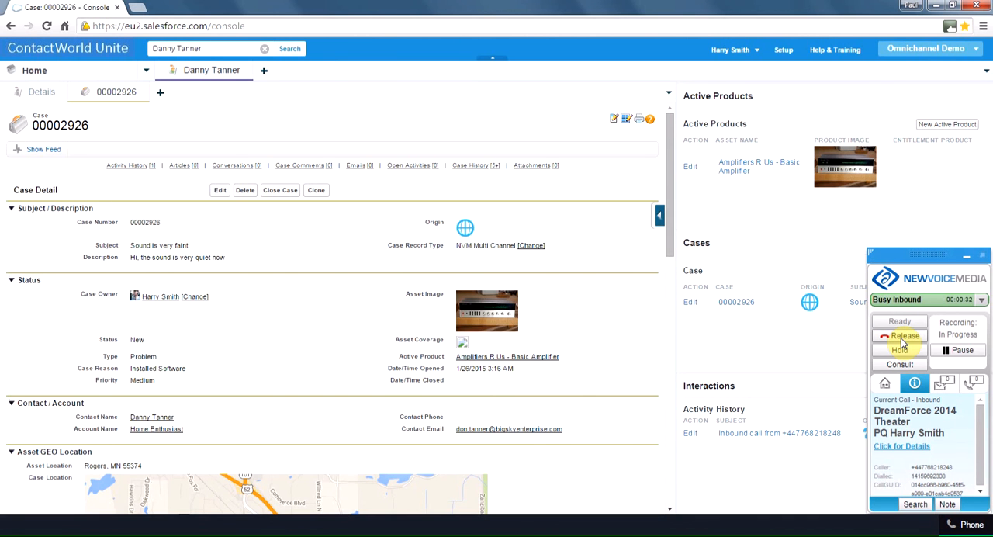
- Release the inbound call so the agent returns to Ready
{"action": "left_click", "coordinate": [899, 335]}
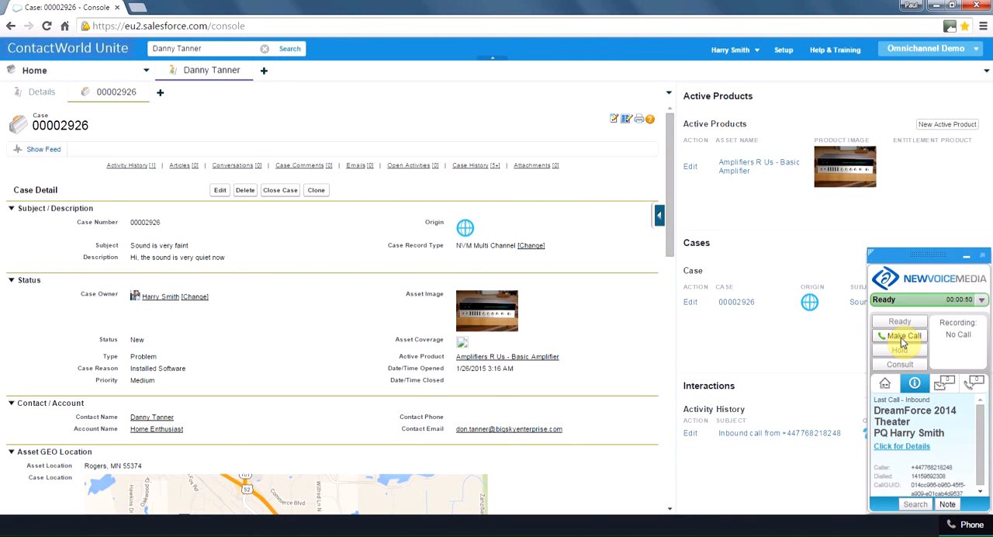
{"action": "mouse_move", "coordinate": [964, 267]}
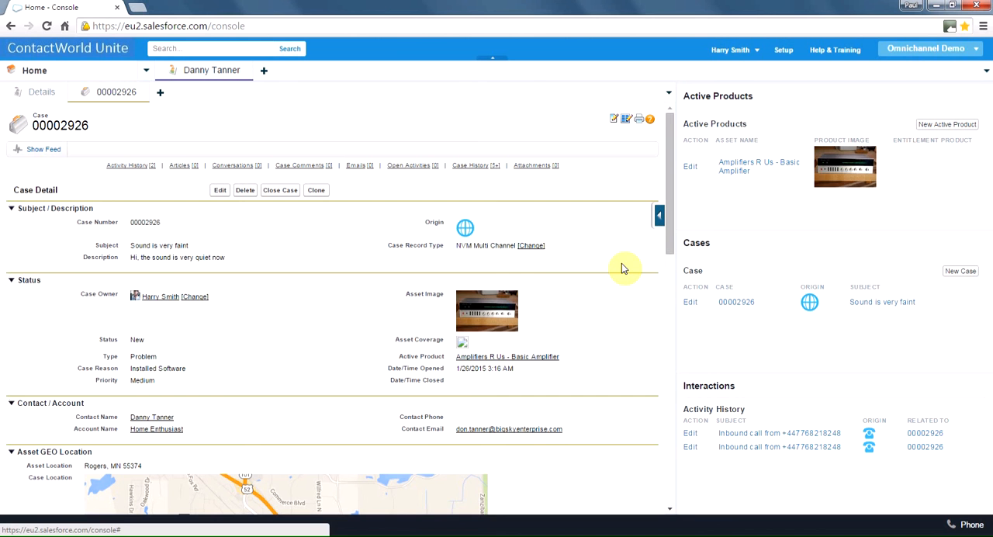
{"action": "mouse_move", "coordinate": [752, 446]}
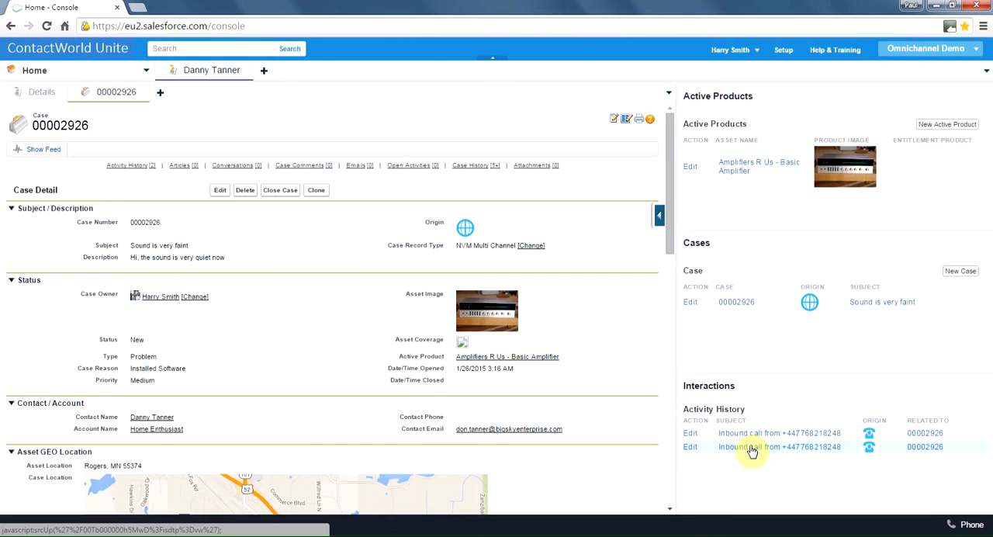
{"action": "left_click", "coordinate": [752, 446]}
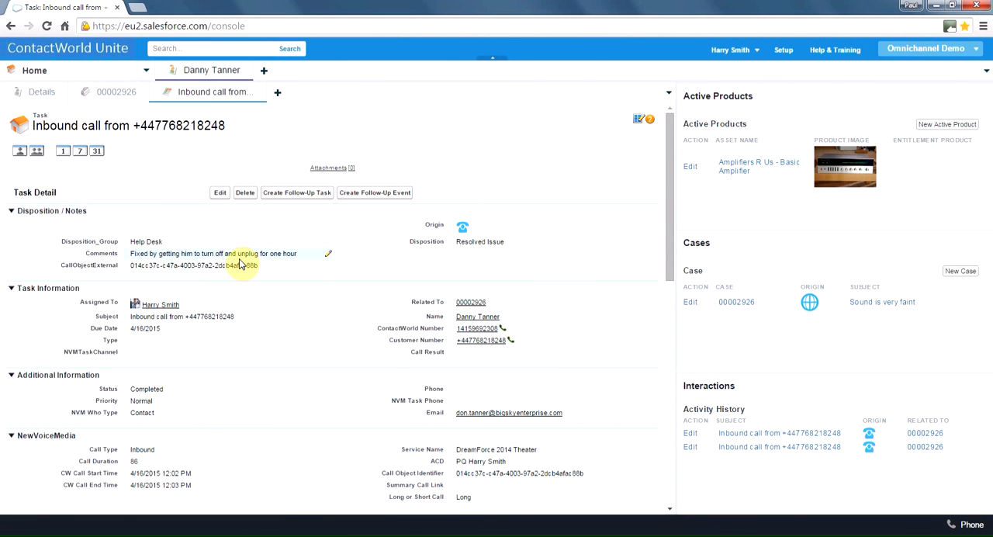
{"action": "scroll", "scroll_direction": "down", "scroll_amount": 3}
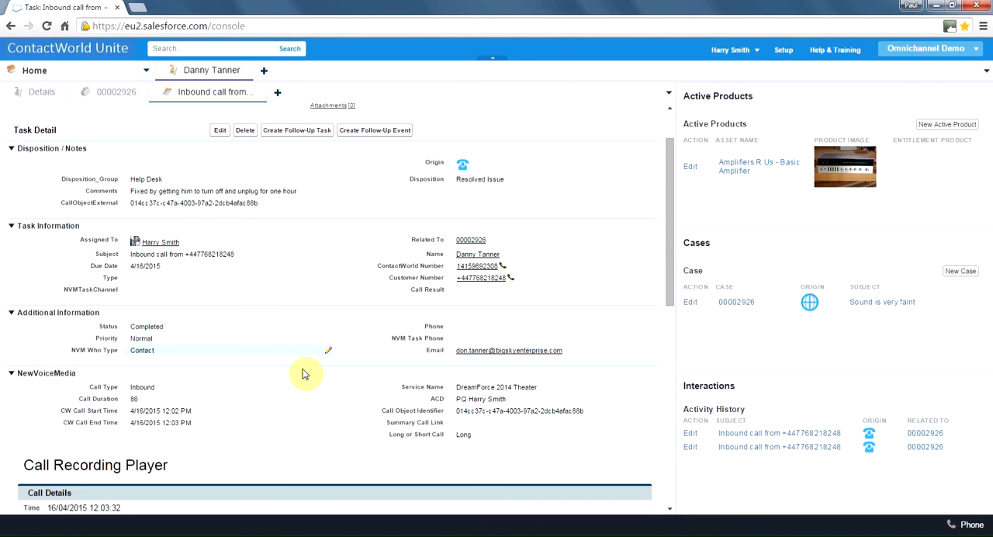
{"action": "scroll", "scroll_direction": "down", "scroll_amount": 3}
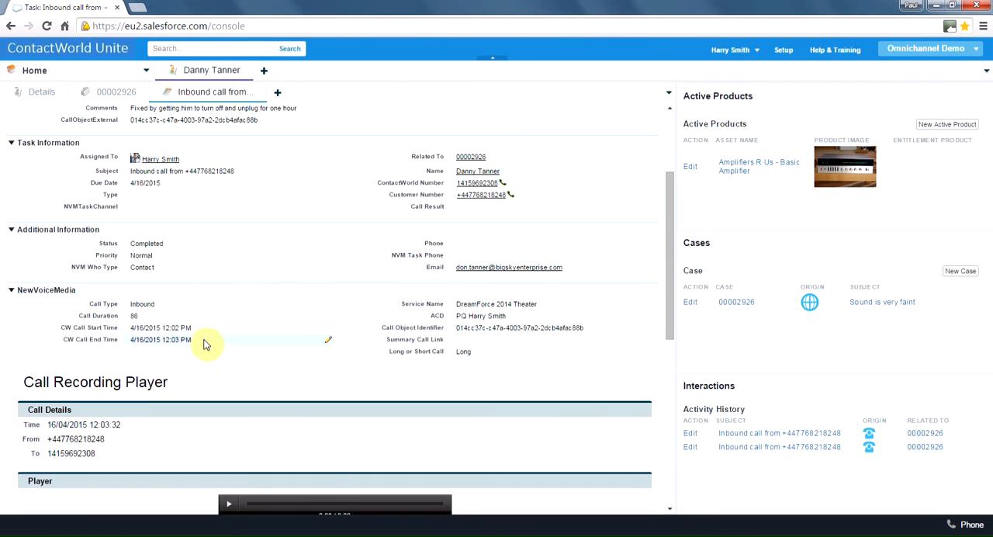
{"action": "scroll", "scroll_direction": "down", "scroll_amount": 3}
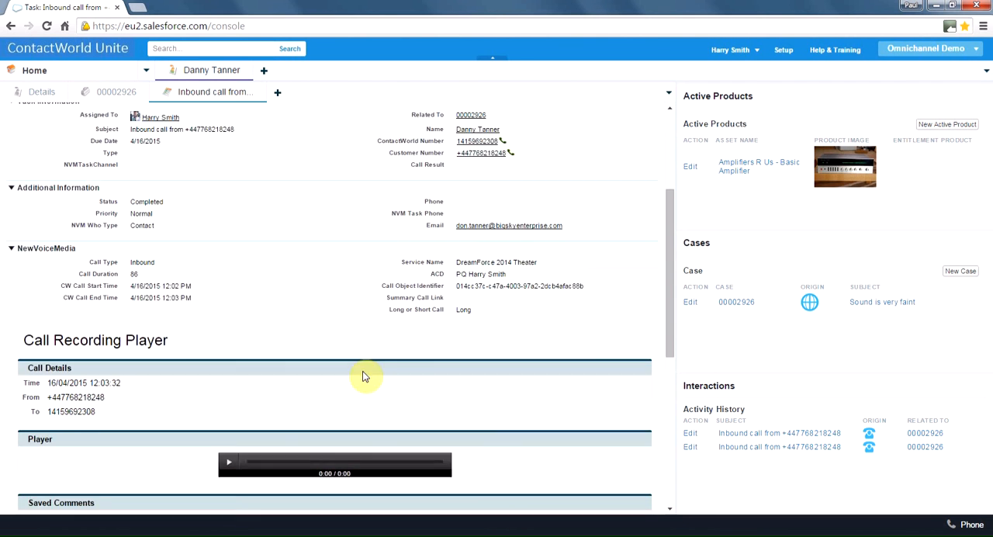
{"action": "scroll", "scroll_direction": "down", "scroll_amount": 3}
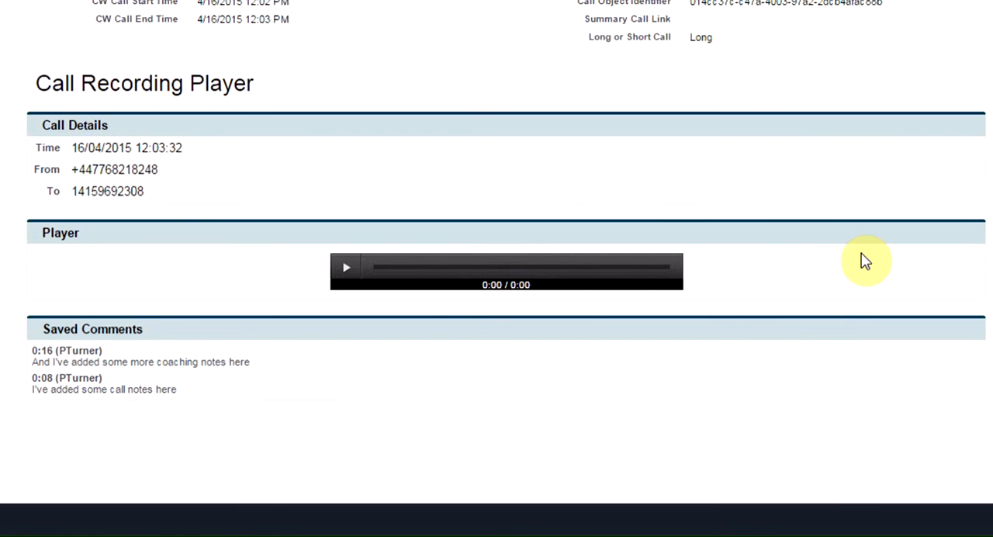
{"action": "mouse_move", "coordinate": [527, 142]}
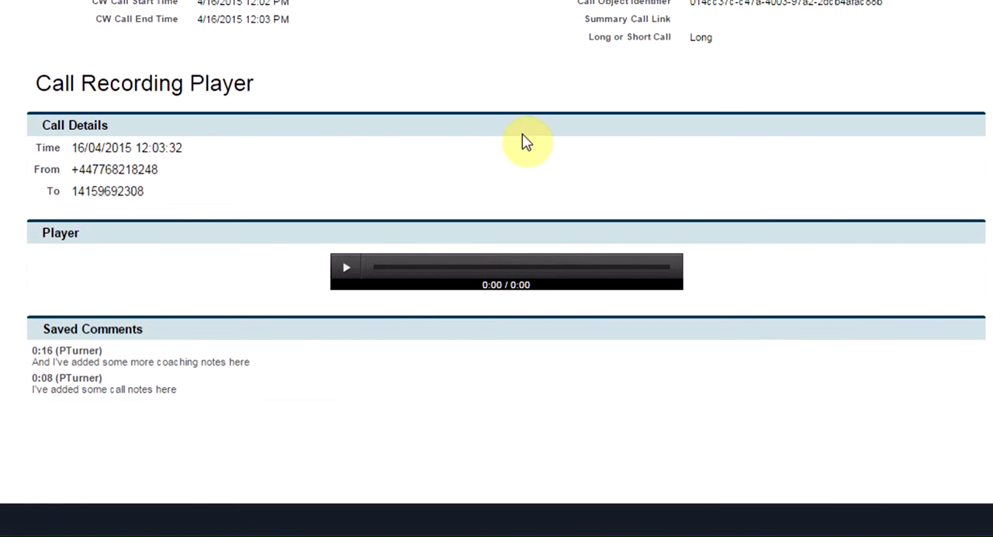
{"action": "mouse_move", "coordinate": [436, 193]}
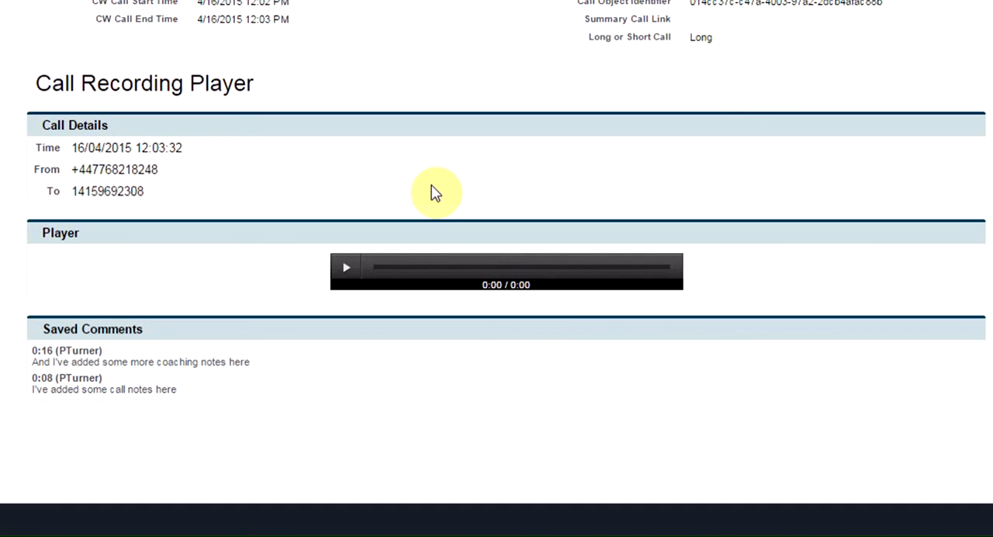
{"action": "mouse_move", "coordinate": [226, 301]}
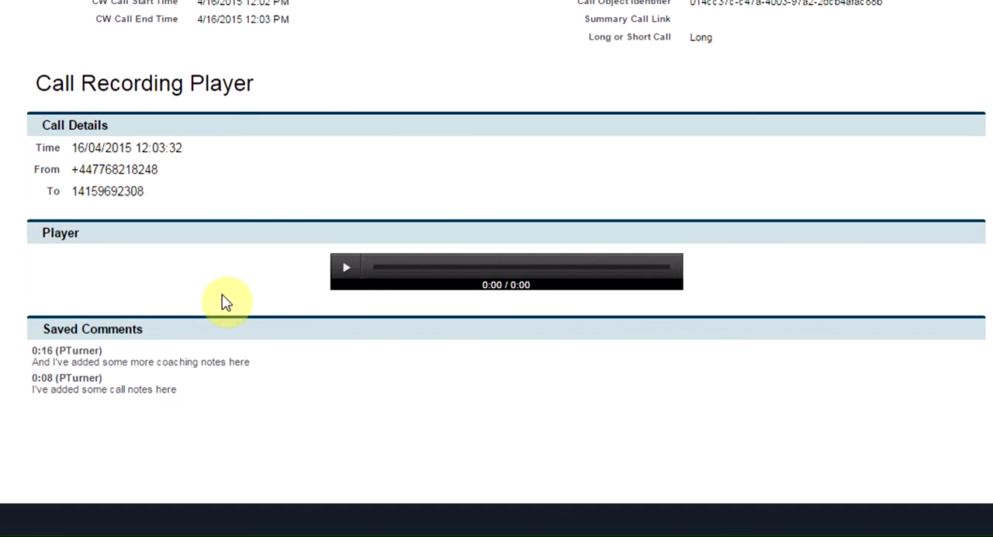
{"action": "mouse_move", "coordinate": [289, 363]}
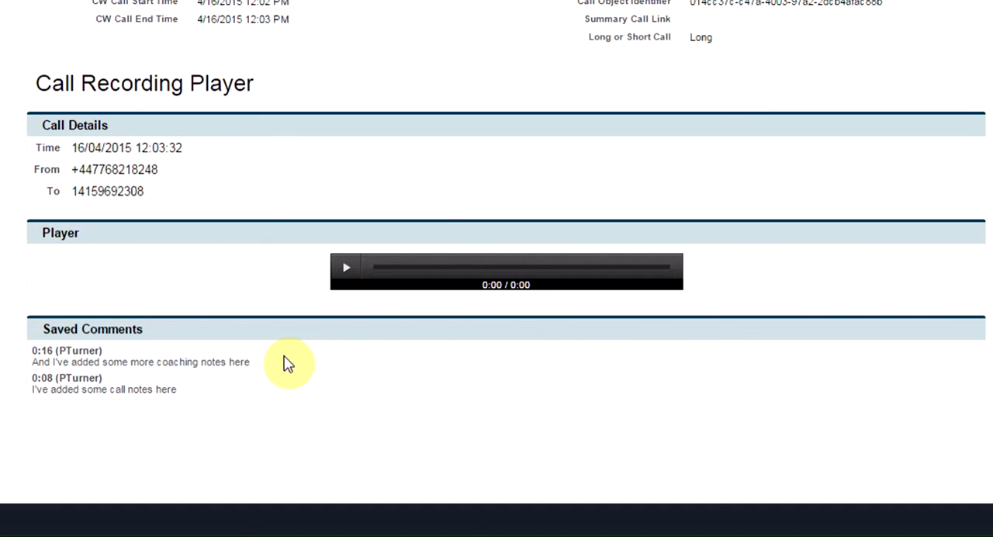
{"action": "mouse_move", "coordinate": [238, 380]}
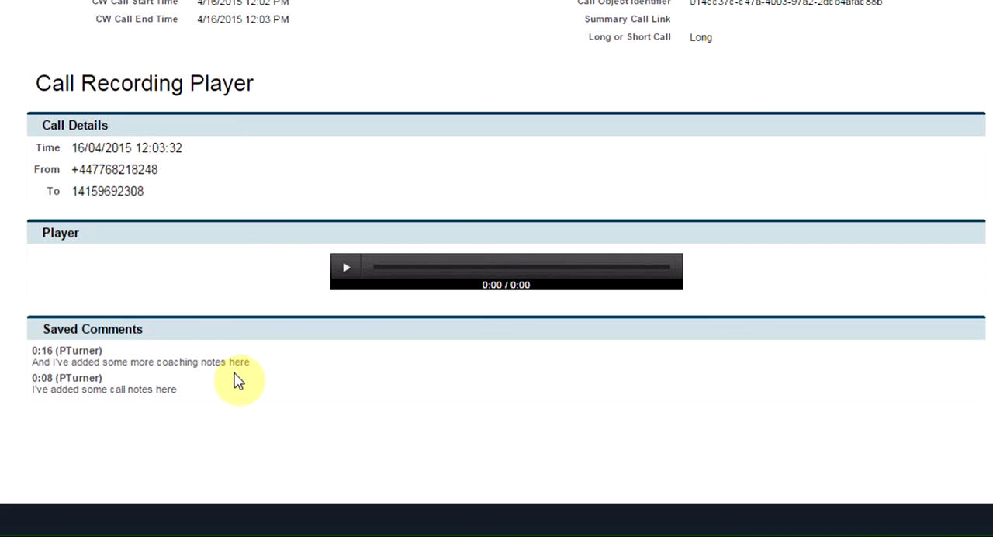
{"action": "mouse_move", "coordinate": [247, 376]}
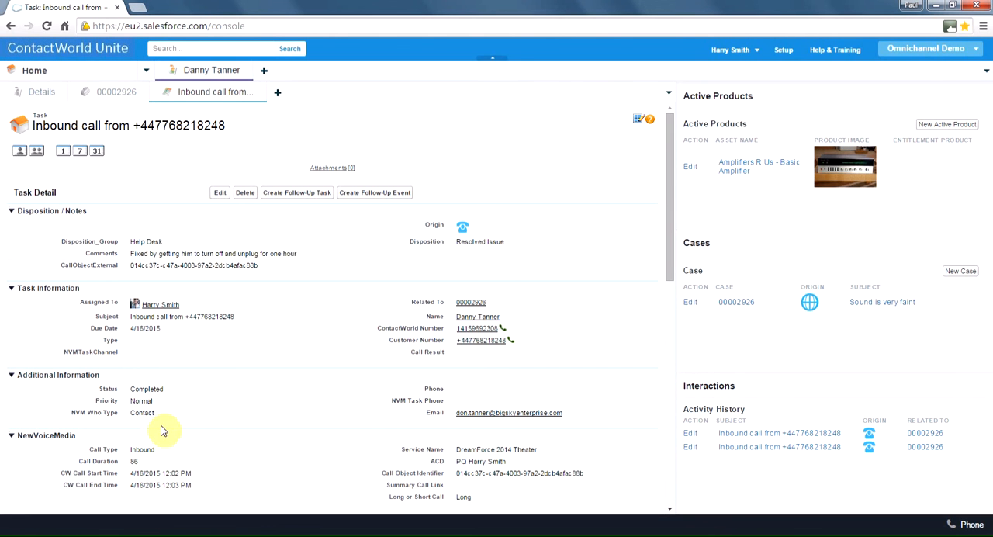
{"action": "mouse_move", "coordinate": [346, 406]}
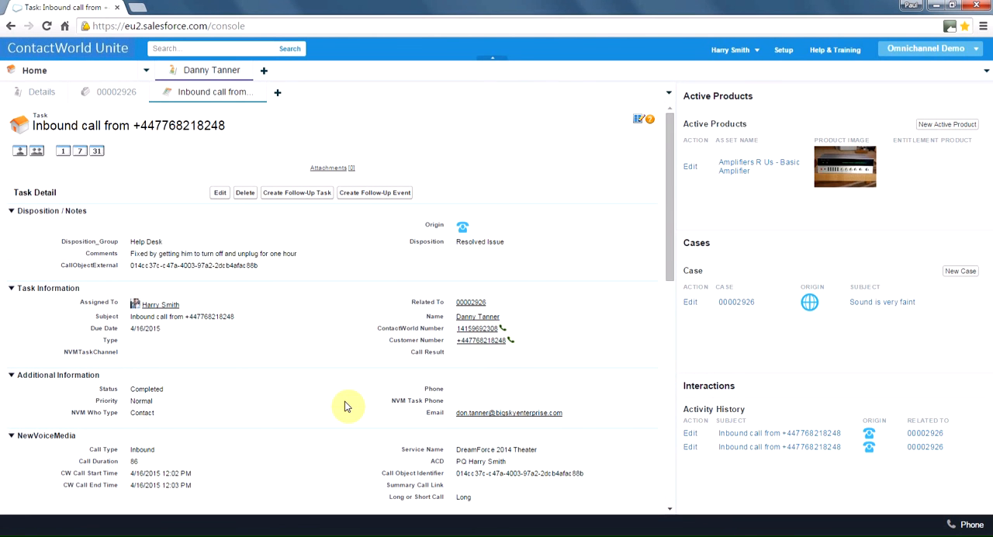